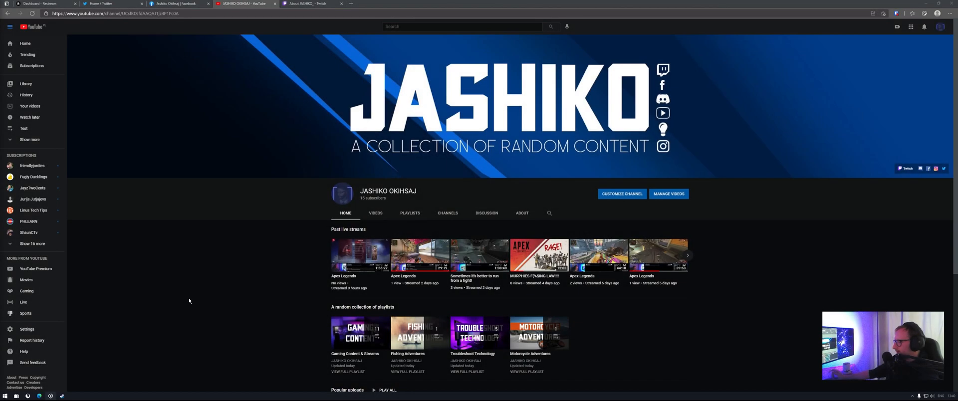
pyautogui.moveTo(303, 302)
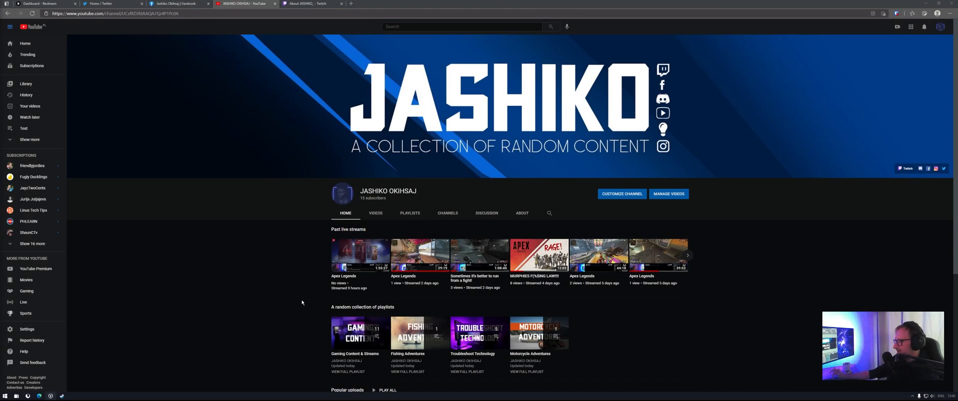
pyautogui.moveTo(393, 382)
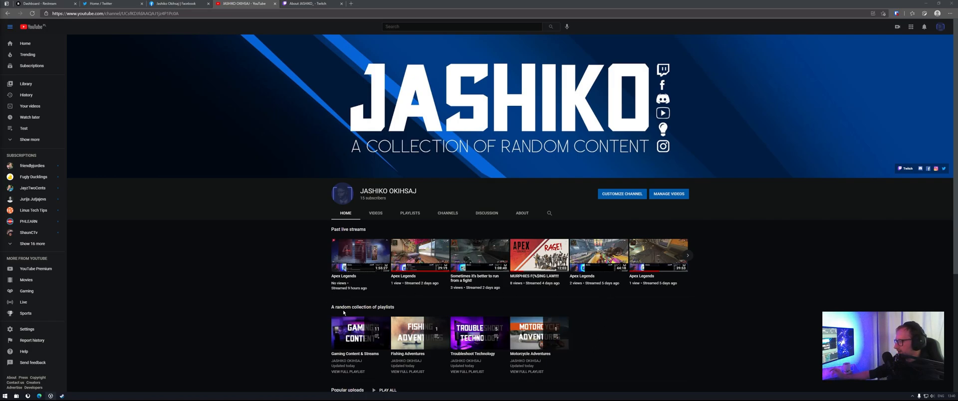
pyautogui.moveTo(403, 342)
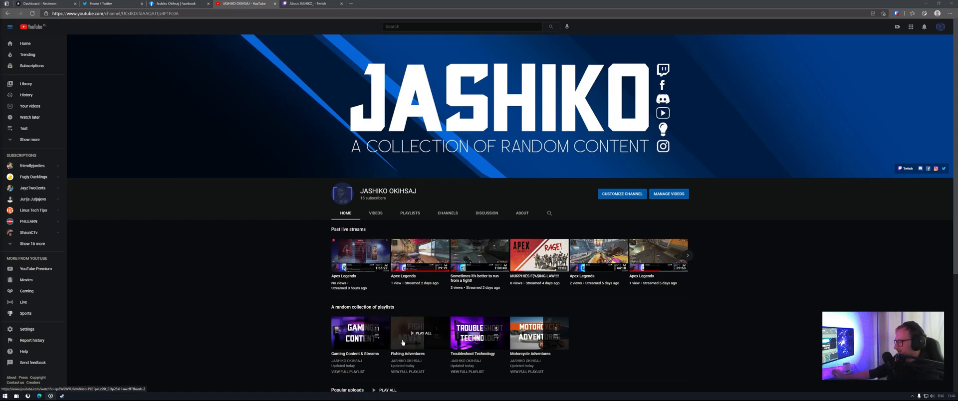
pyautogui.moveTo(302, 306)
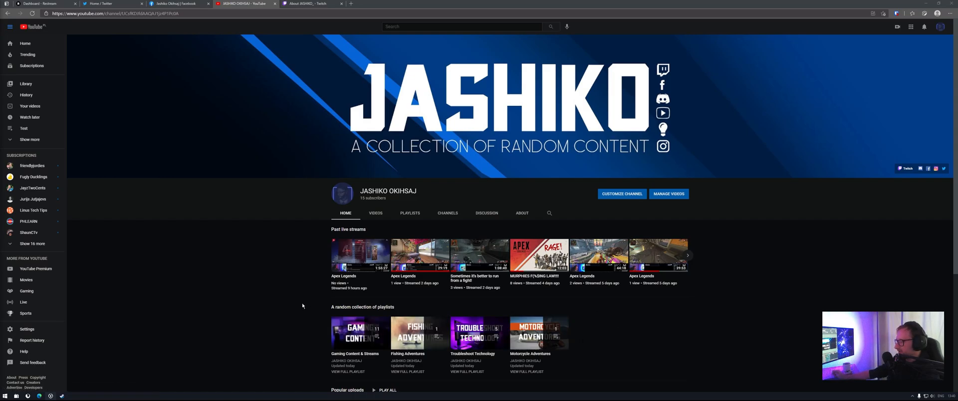
pyautogui.moveTo(329, 304)
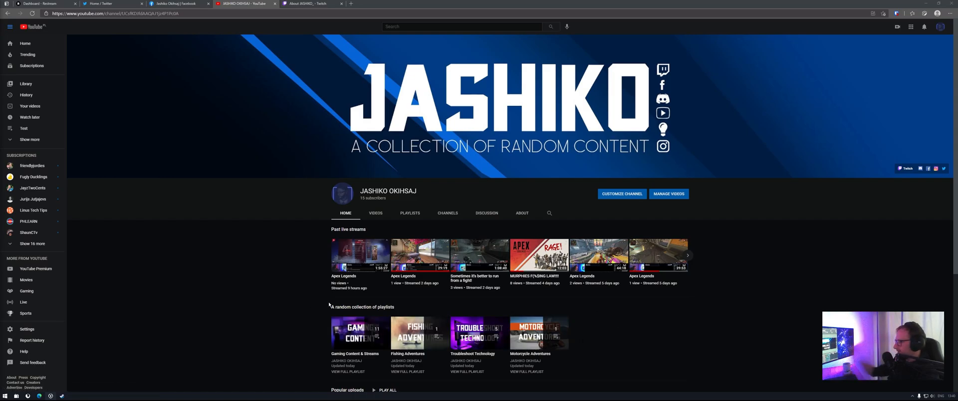
pyautogui.moveTo(635, 227)
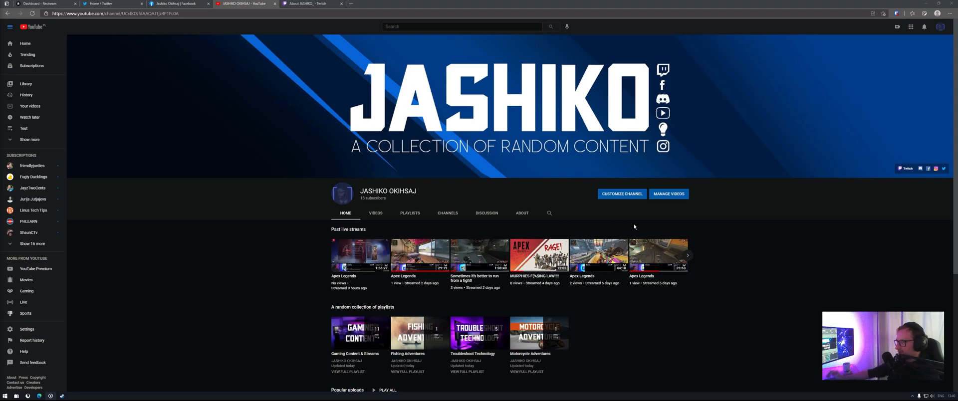
pyautogui.moveTo(259, 253)
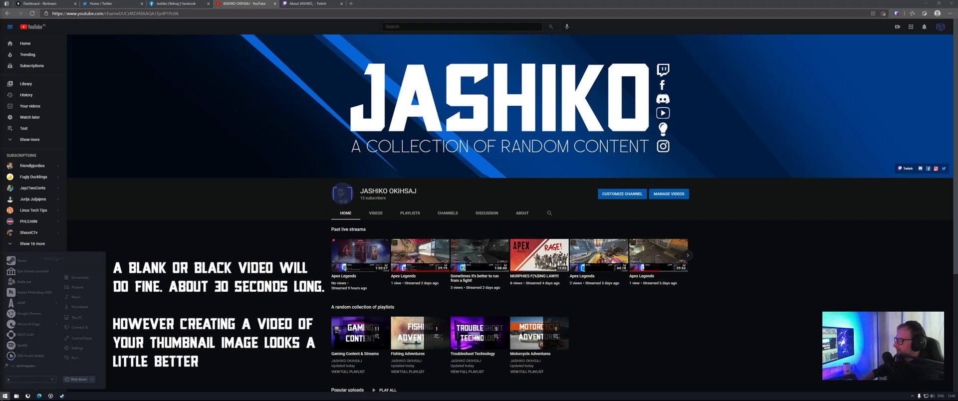
# Launch Adobe Premiere Pro by searching 'prem' in the Start menu
pyautogui.write('prem')
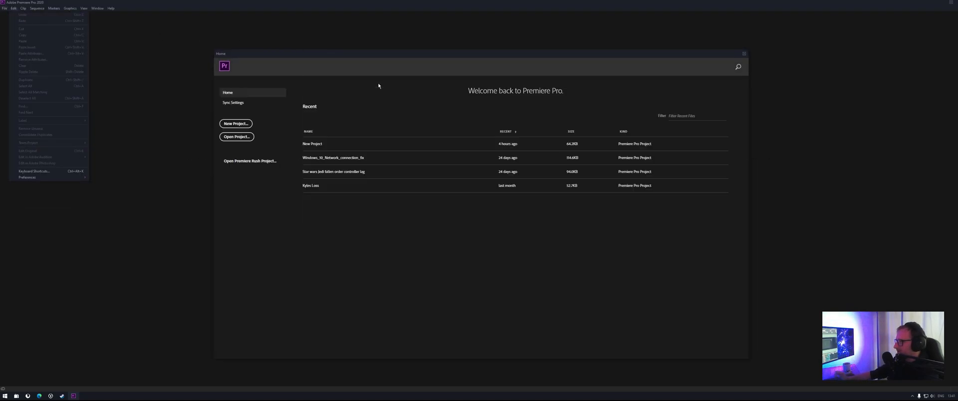
# Open the recent New Project and import Playlist Cover Test.jpg from Downloads
pyautogui.doubleClick(312, 143)
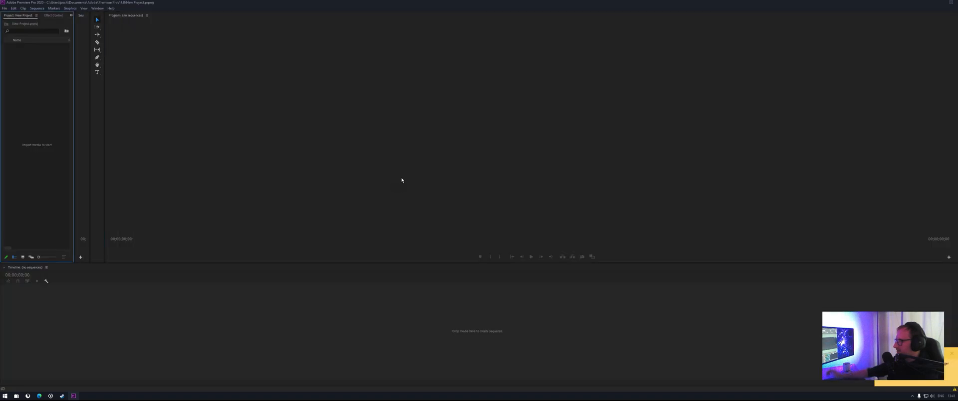
pyautogui.moveTo(438, 182)
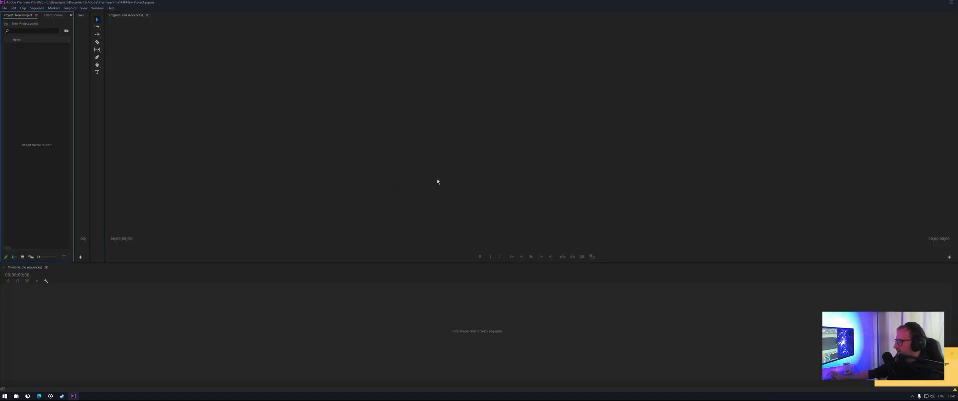
pyautogui.click(6, 8)
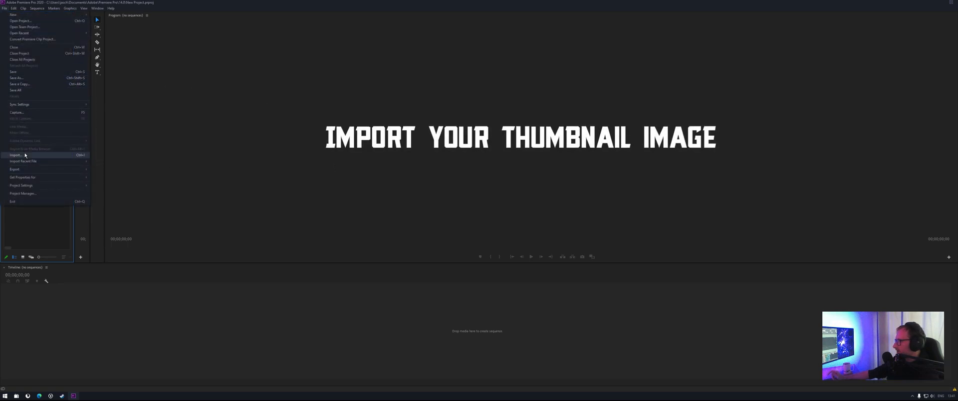
pyautogui.click(14, 155)
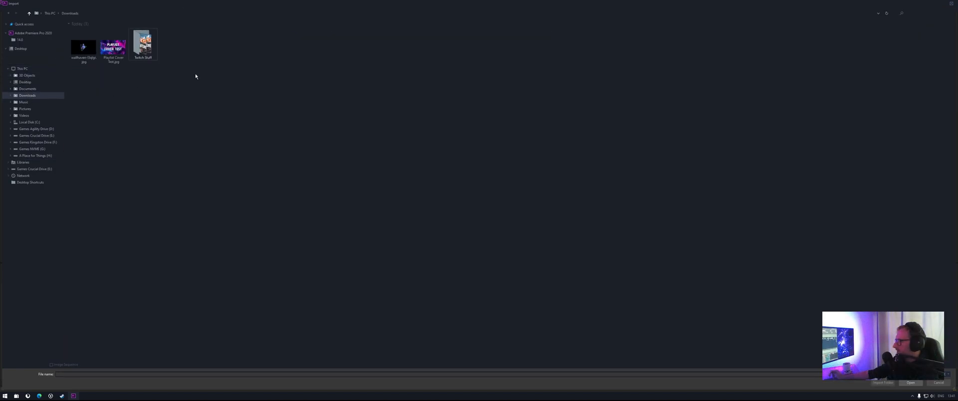
pyautogui.click(910, 382)
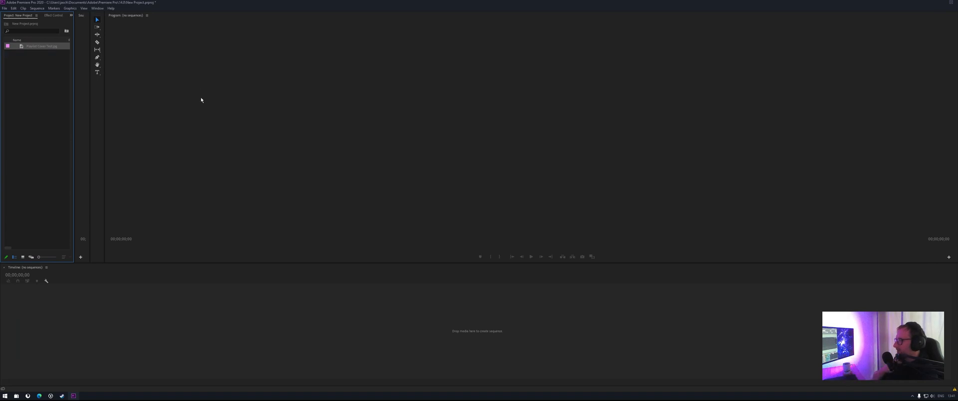
pyautogui.moveTo(128, 325)
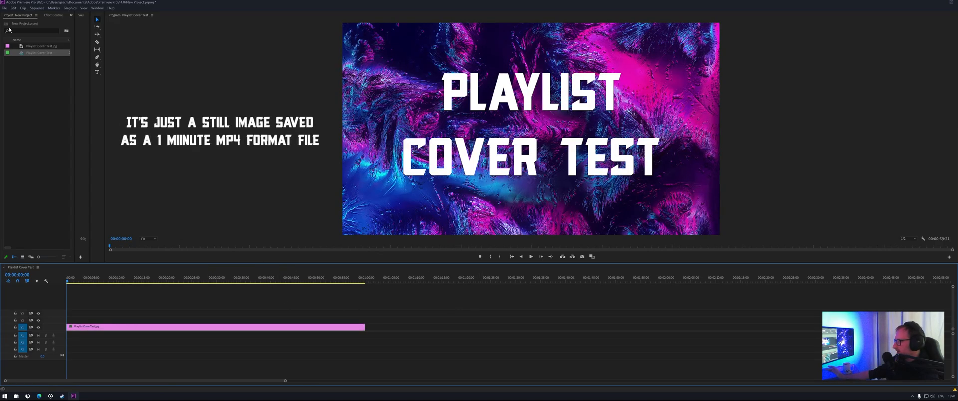
# Open the File menu after building the one-minute Playlist Cover Test sequence
pyautogui.click(6, 8)
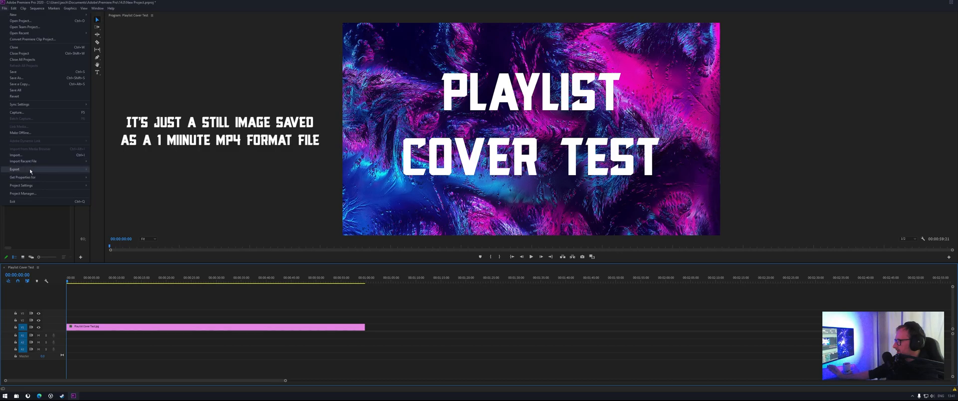
# Export the Playlist Cover Test sequence as an H.264 1280x720 video
pyautogui.click(14, 170)
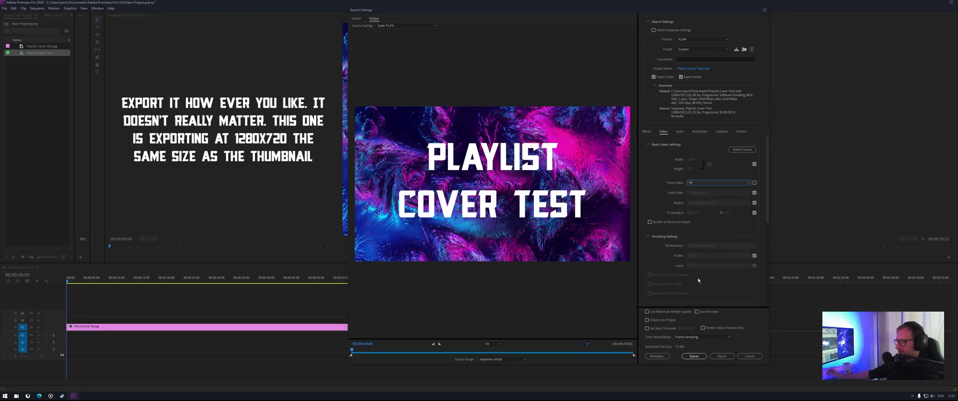
pyautogui.click(721, 356)
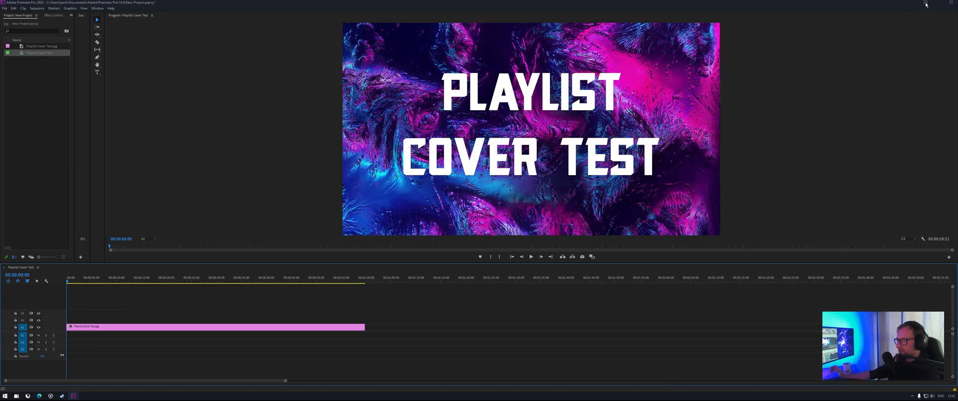
# Return to YouTube and start uploading Playlist Cover Test.mp4
pyautogui.click(924, 4)
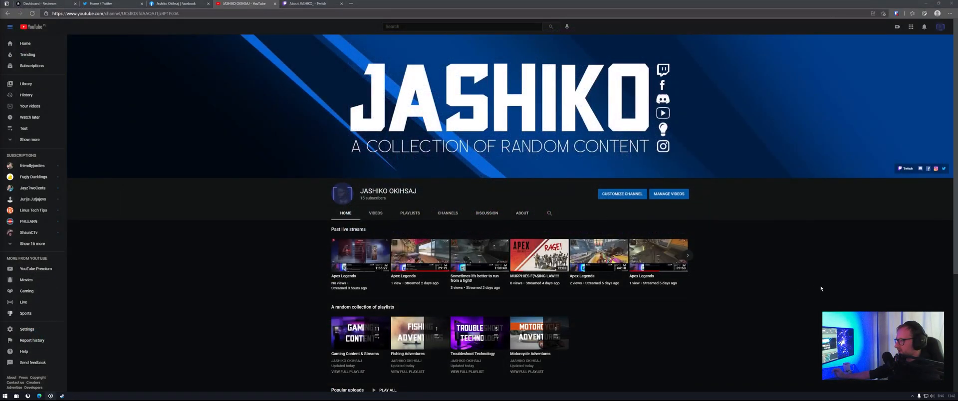
pyautogui.moveTo(912, 28)
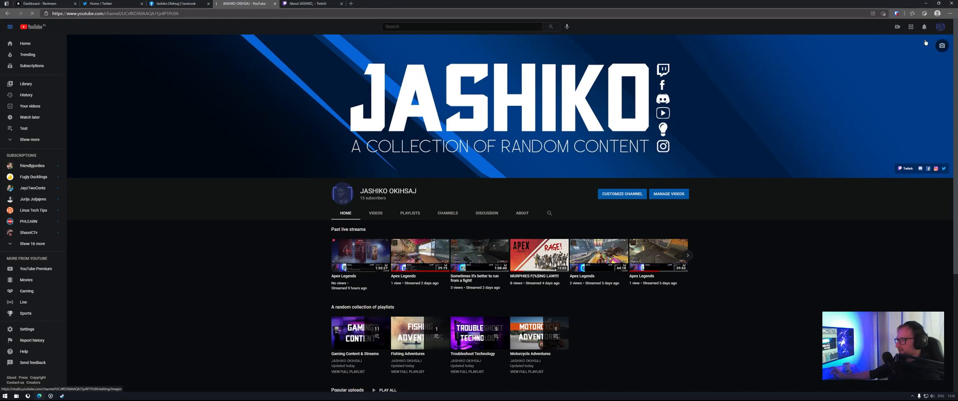
pyautogui.click(668, 194)
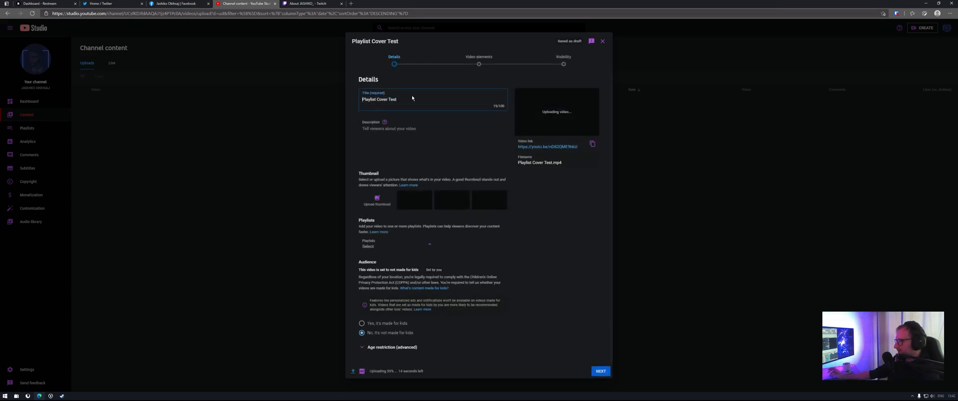
# Enter the description Playlist Cover Test and upload the cover image as custom thumbnail
pyautogui.click(433, 139)
pyautogui.write('Playlist Cover Test')
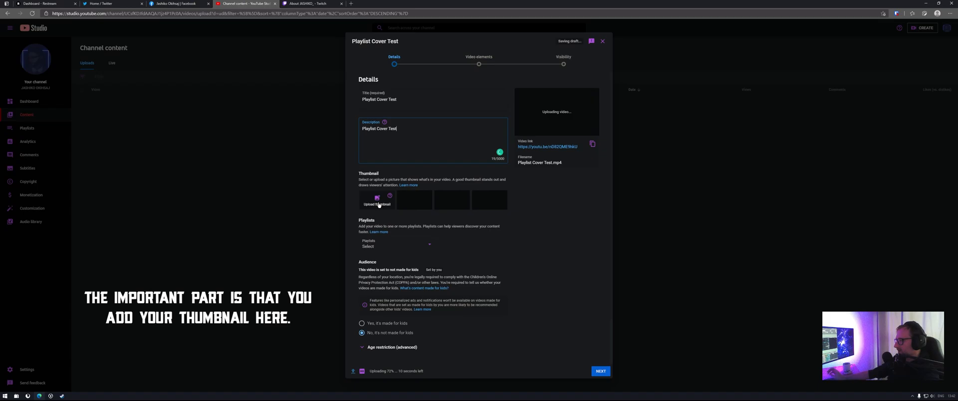
pyautogui.click(378, 200)
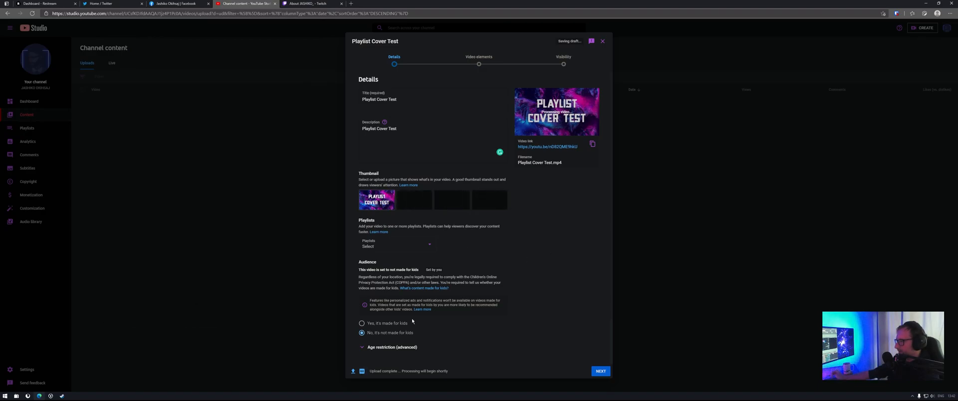
# Add the uploading video to the Test playlist
pyautogui.click(396, 244)
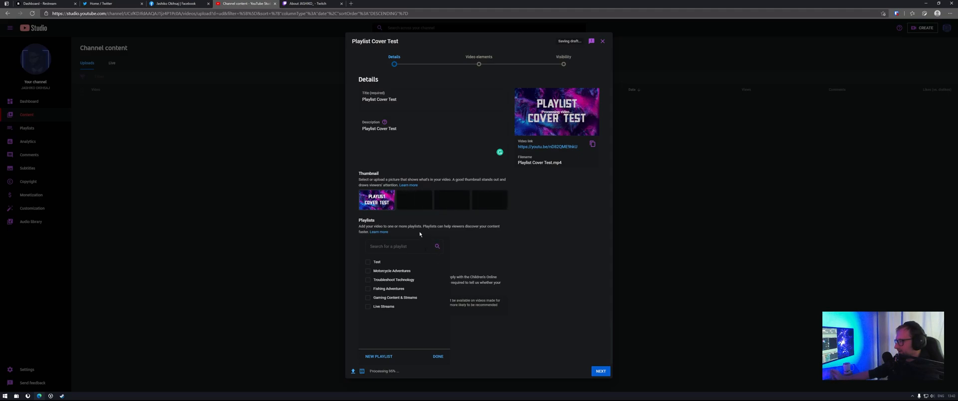
pyautogui.moveTo(380, 254)
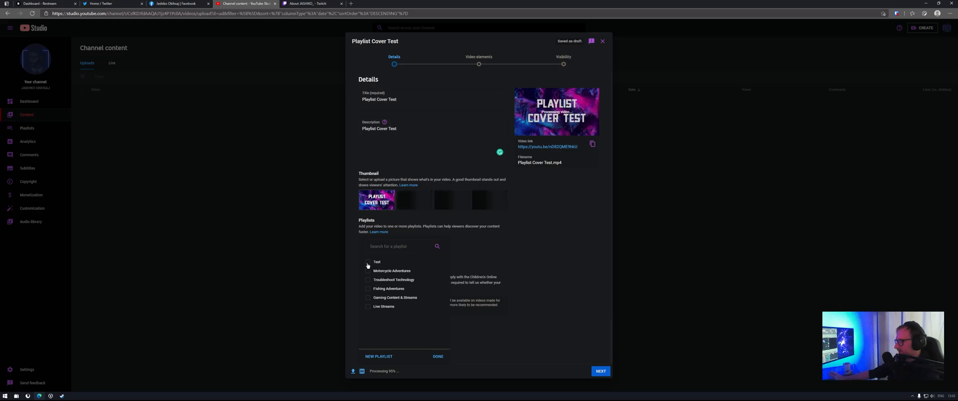
pyautogui.moveTo(378, 358)
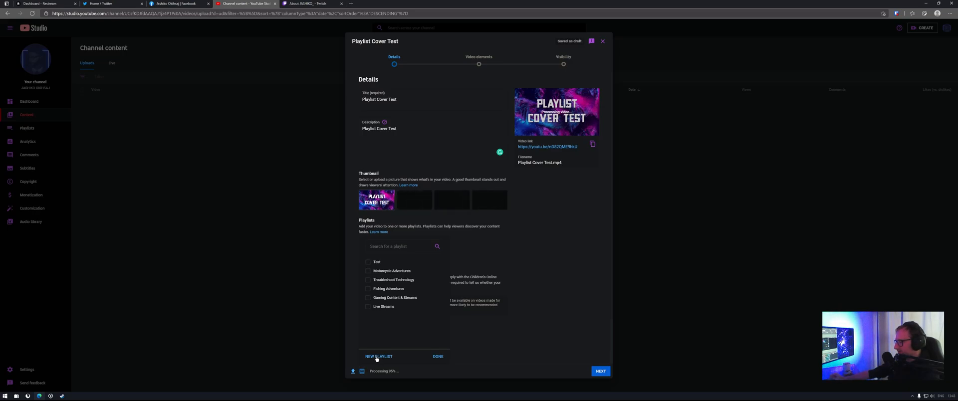
pyautogui.click(367, 262)
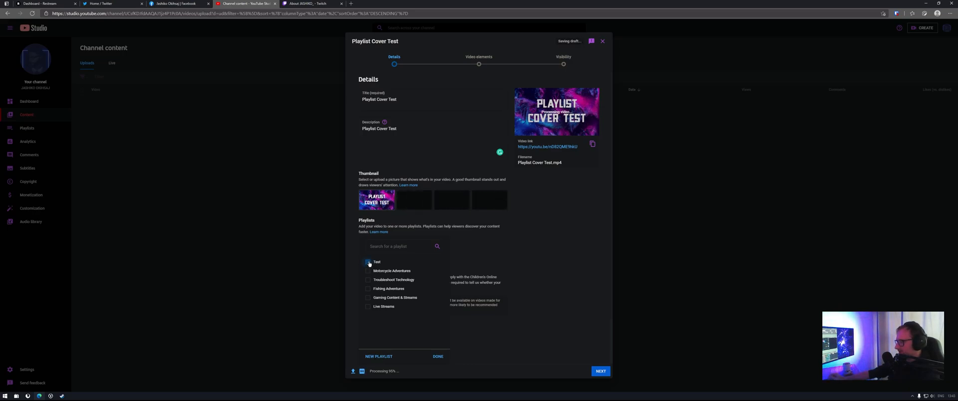
pyautogui.click(367, 261)
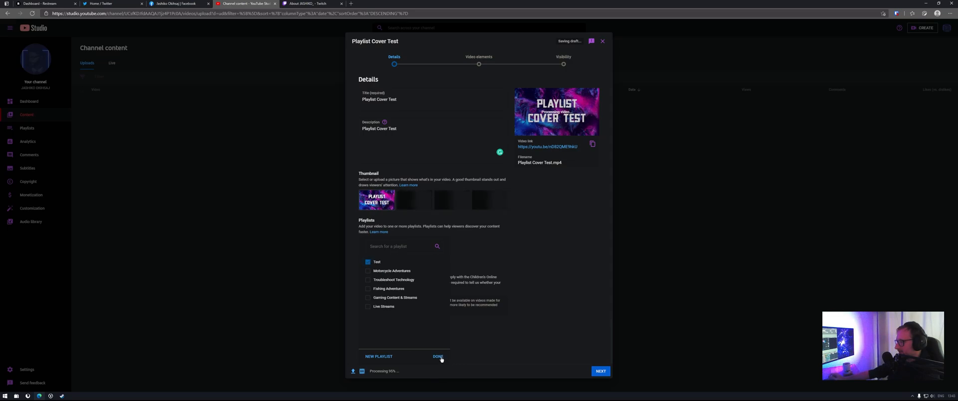
pyautogui.click(439, 357)
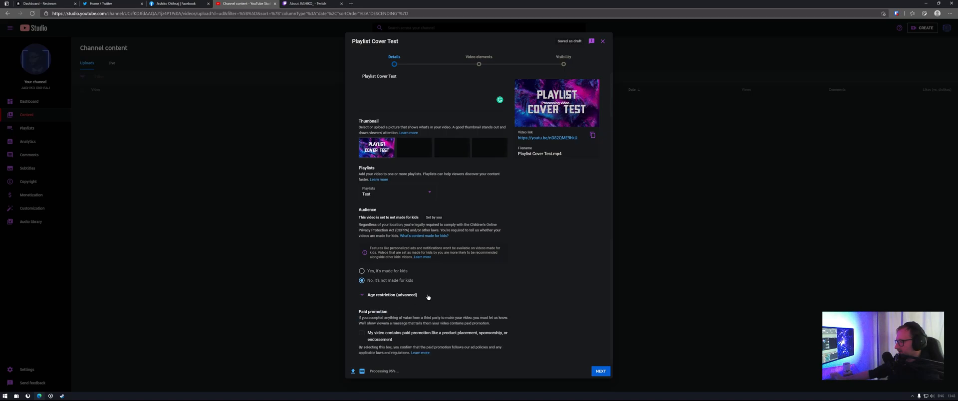
# Untick 'Publish to subscriptions feed and notify subscribers'
pyautogui.scroll(-3)
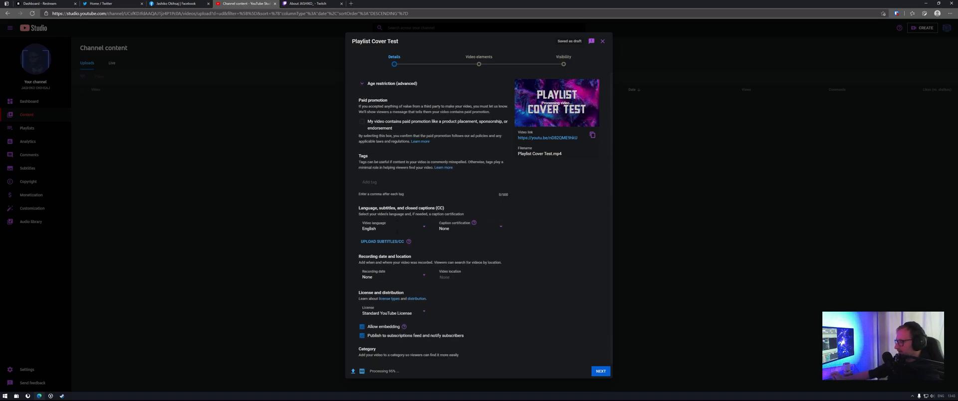
pyautogui.scroll(-3)
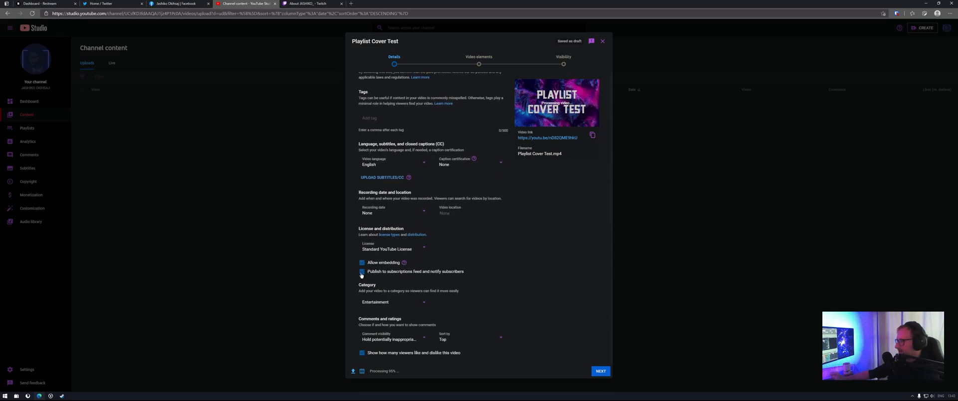
pyautogui.click(361, 271)
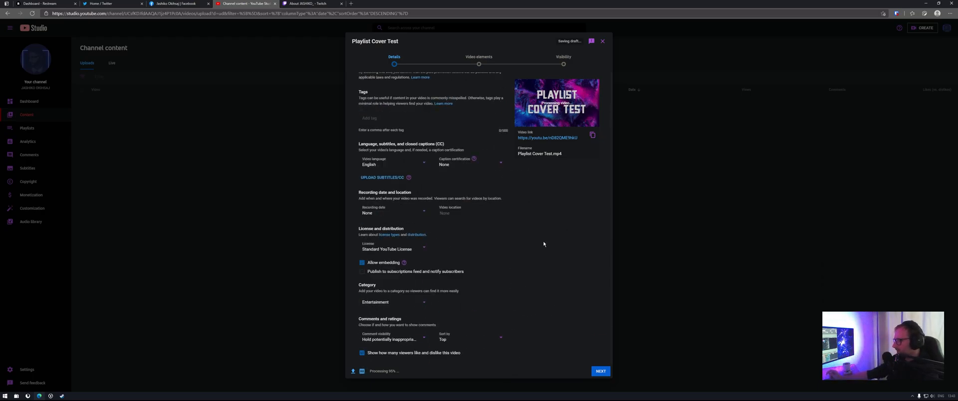
pyautogui.moveTo(566, 363)
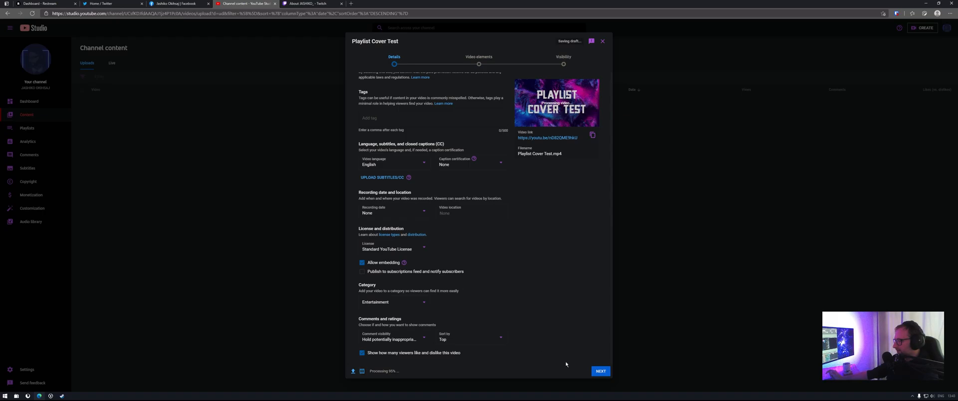
# Advance to Visibility, choose Unlisted, save the video and dismiss the confirmation
pyautogui.click(600, 371)
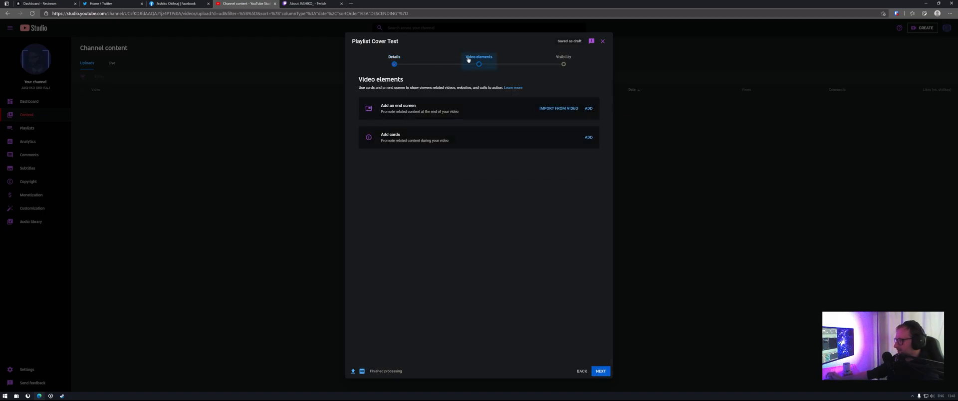
pyautogui.click(601, 370)
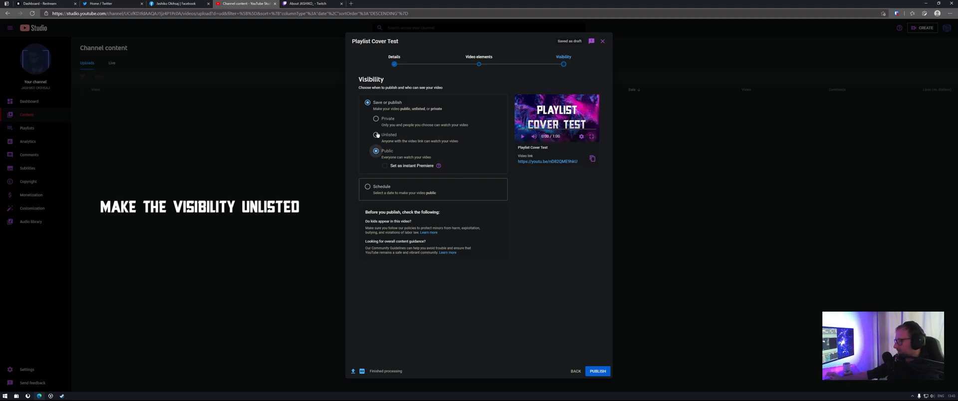
pyautogui.click(375, 134)
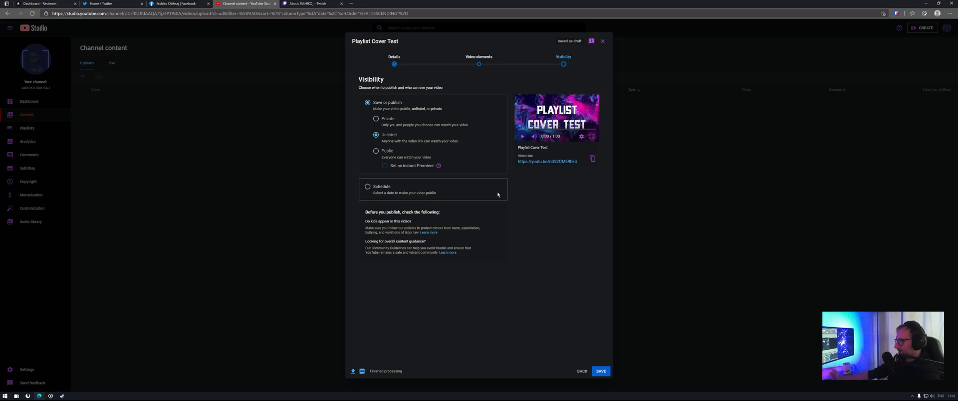
pyautogui.moveTo(587, 357)
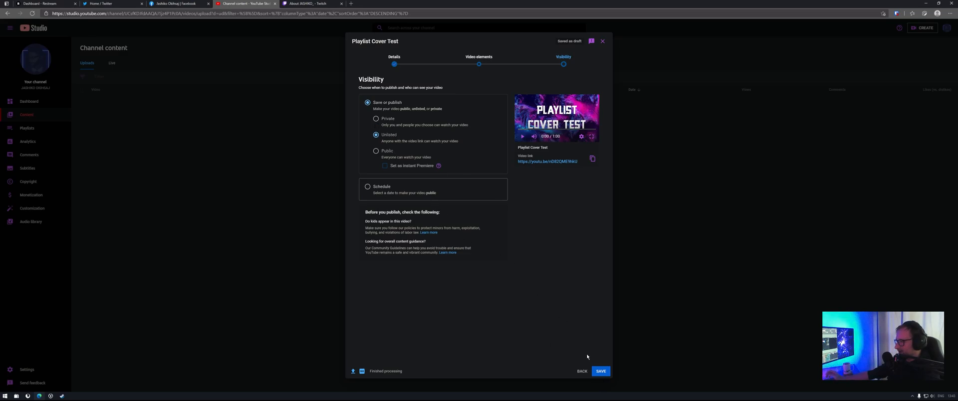
pyautogui.click(602, 371)
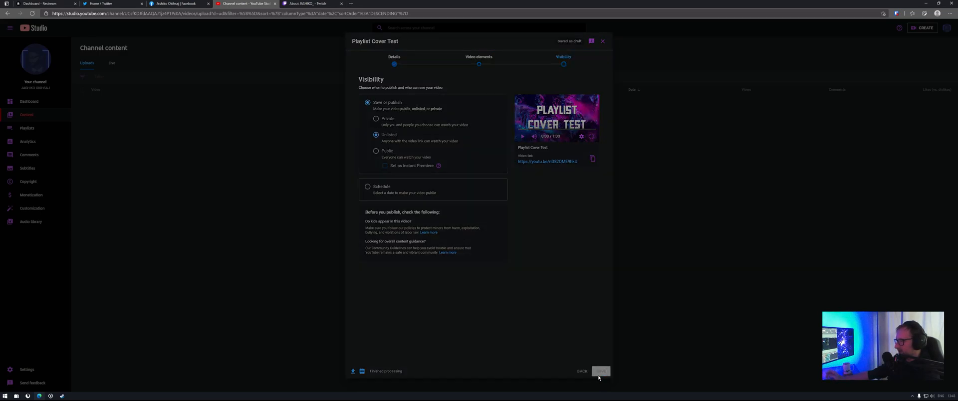
pyautogui.click(601, 370)
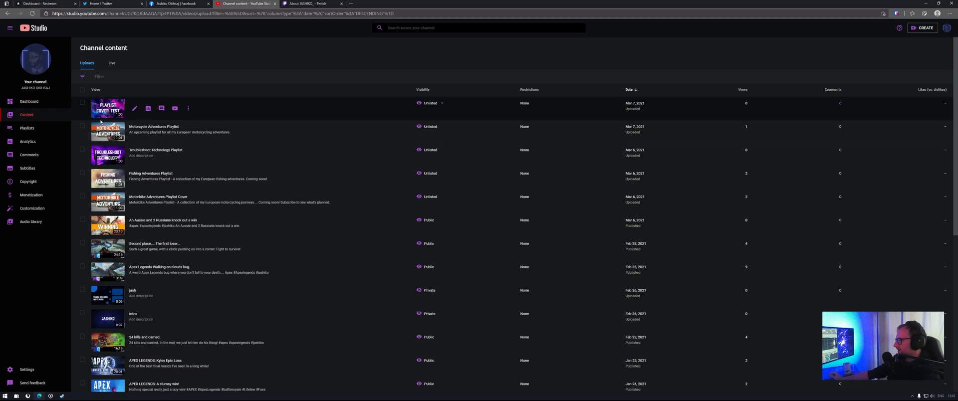
pyautogui.moveTo(949, 38)
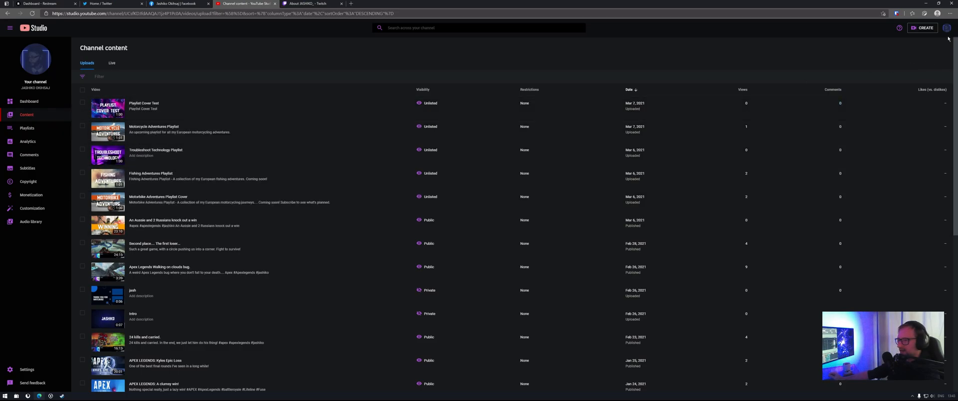
# Go to Your channel from the avatar menu and open its Playlists tab
pyautogui.click(948, 28)
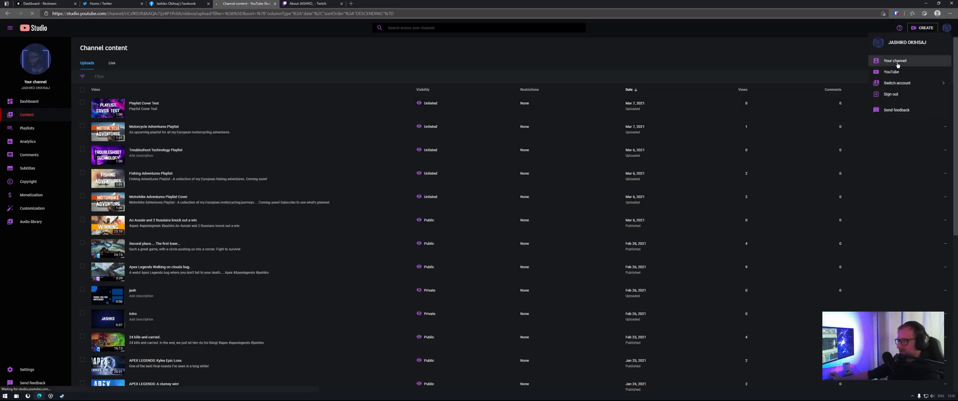
pyautogui.click(894, 60)
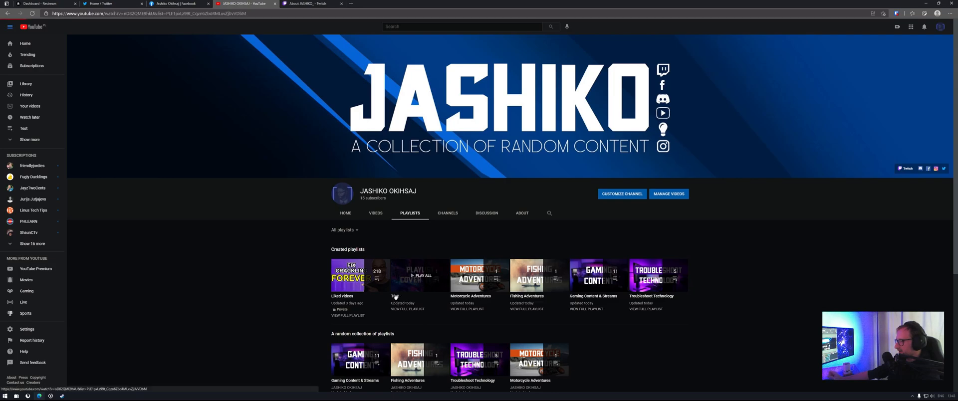
pyautogui.click(419, 276)
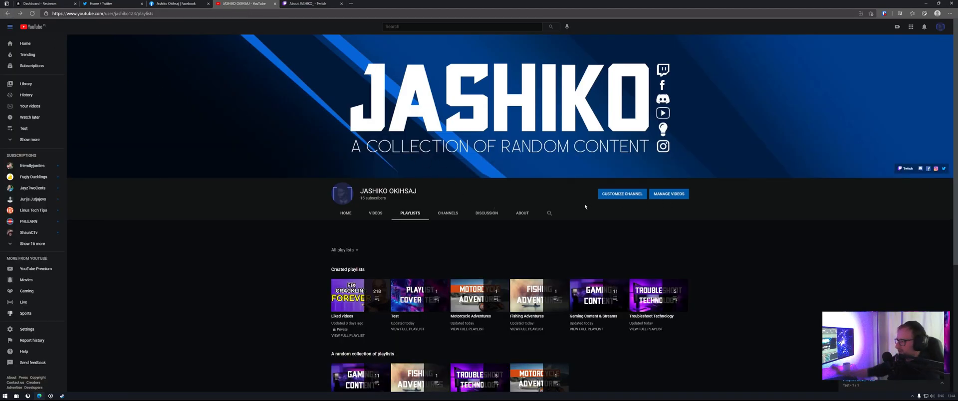
# Open YouTube Studio's Playlists list and view the Test playlist on YouTube
pyautogui.click(942, 27)
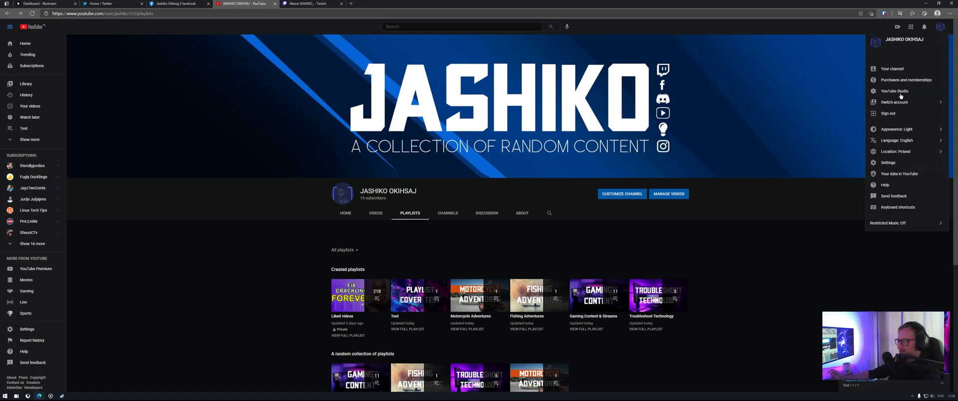
pyautogui.click(894, 90)
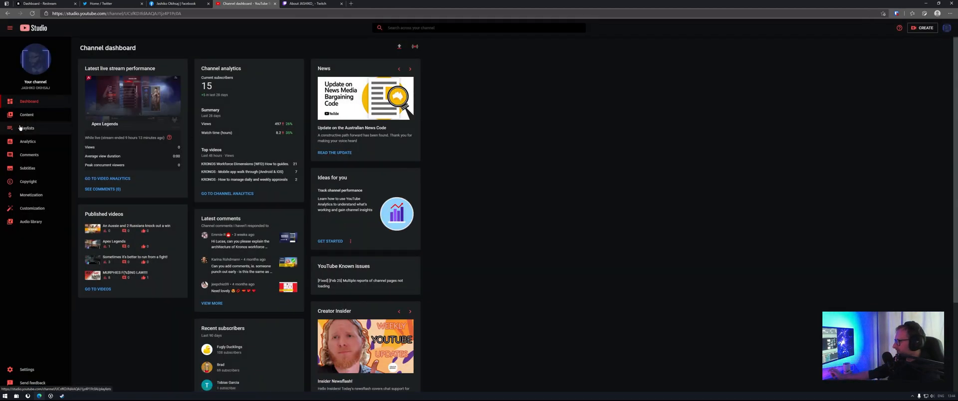
pyautogui.click(28, 128)
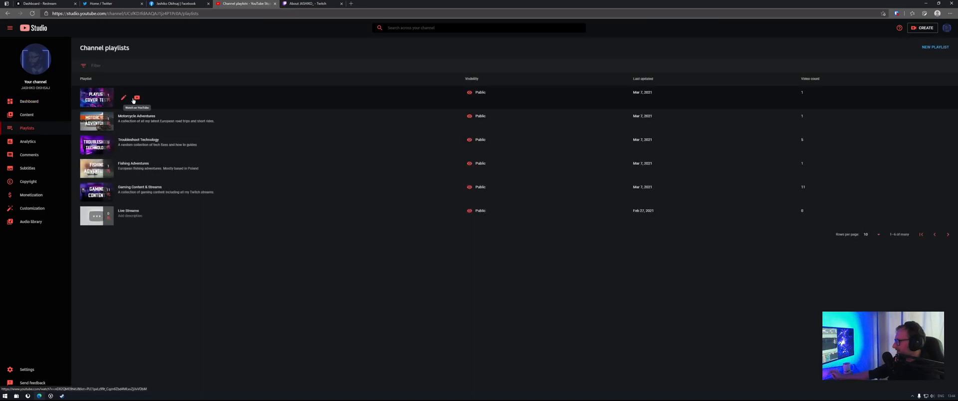
pyautogui.moveTo(123, 98)
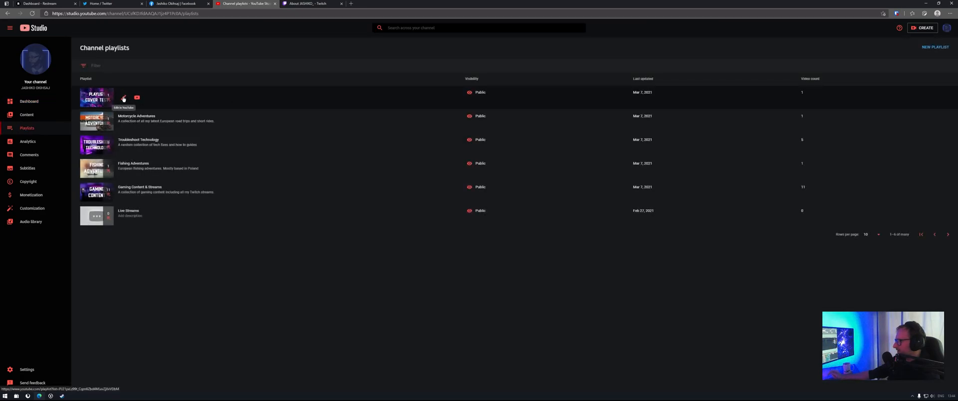
pyautogui.click(138, 97)
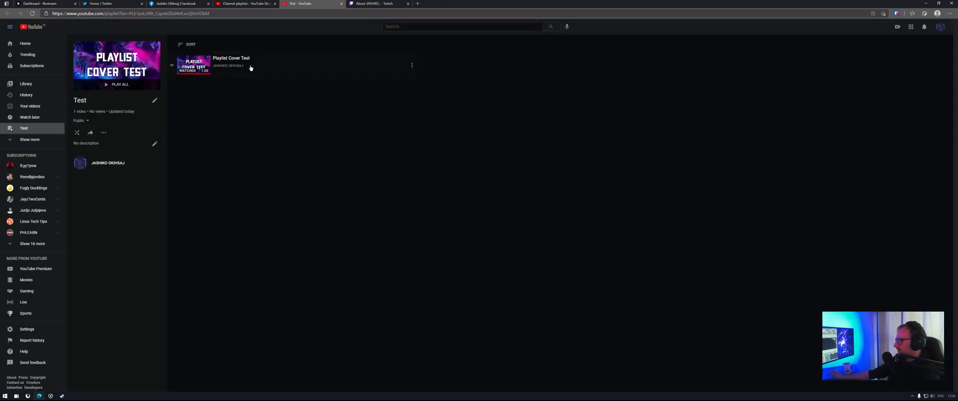
pyautogui.moveTo(420, 68)
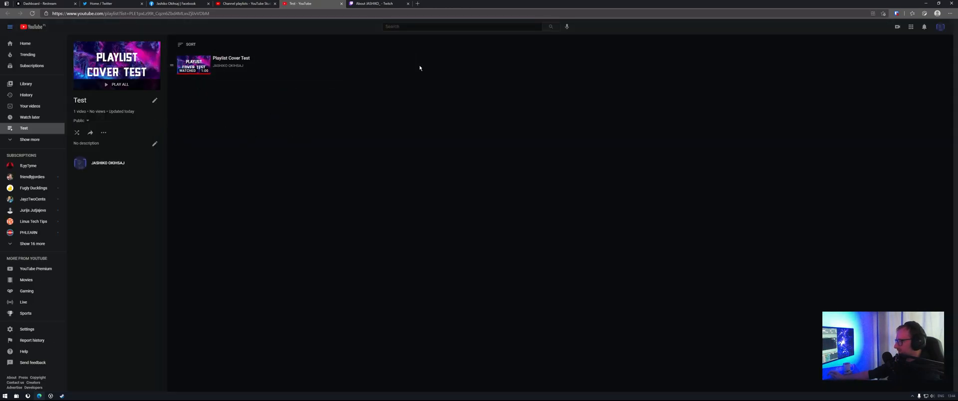
# Set the Playlist Cover Test video as the Test playlist's thumbnail via its options menu
pyautogui.click(411, 66)
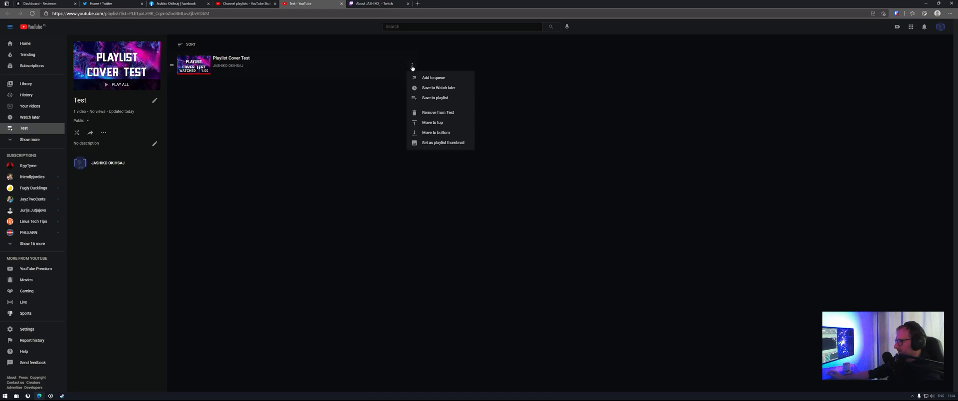
pyautogui.moveTo(431, 145)
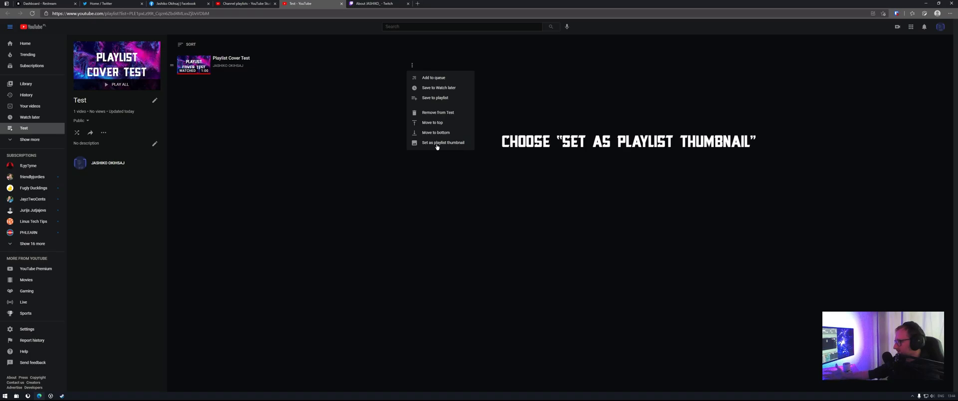
pyautogui.click(442, 142)
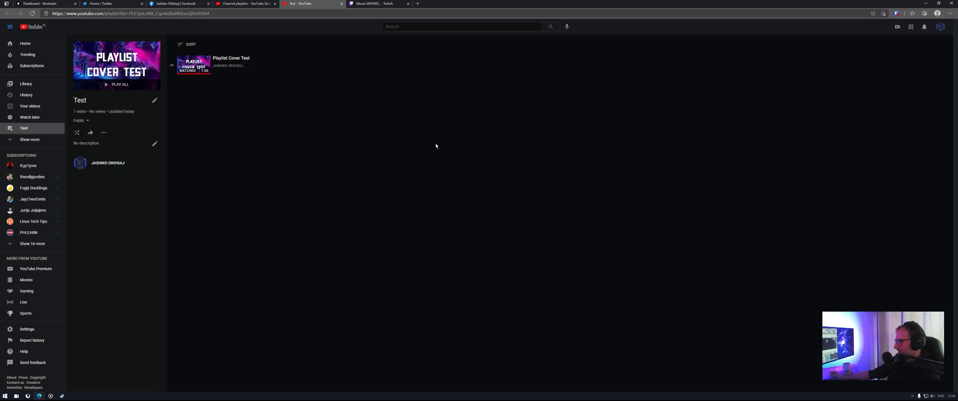
pyautogui.moveTo(165, 126)
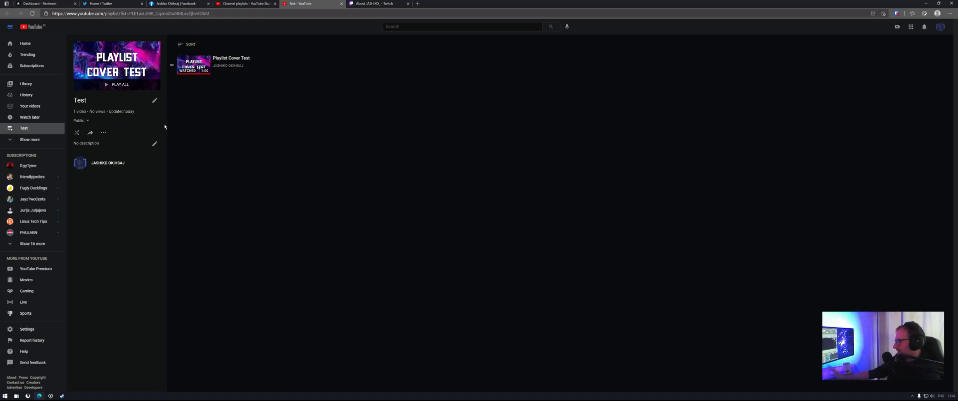
pyautogui.click(940, 27)
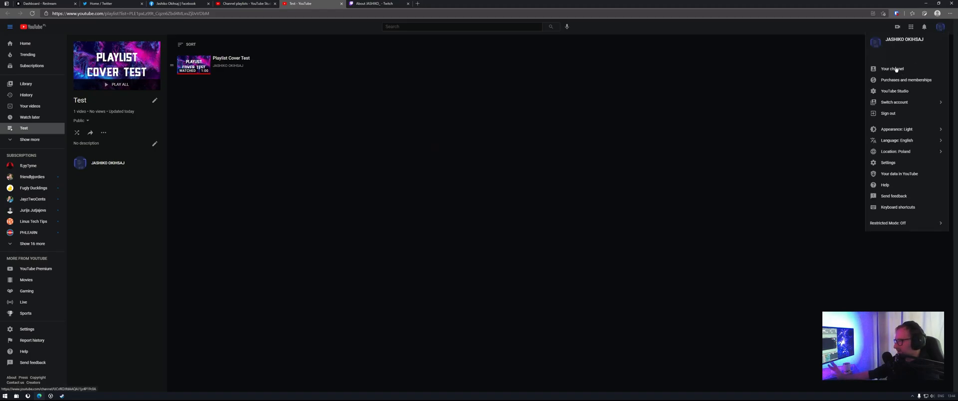
# Go back to the channel's Playlists page to see the Test playlist's new cover
pyautogui.click(893, 69)
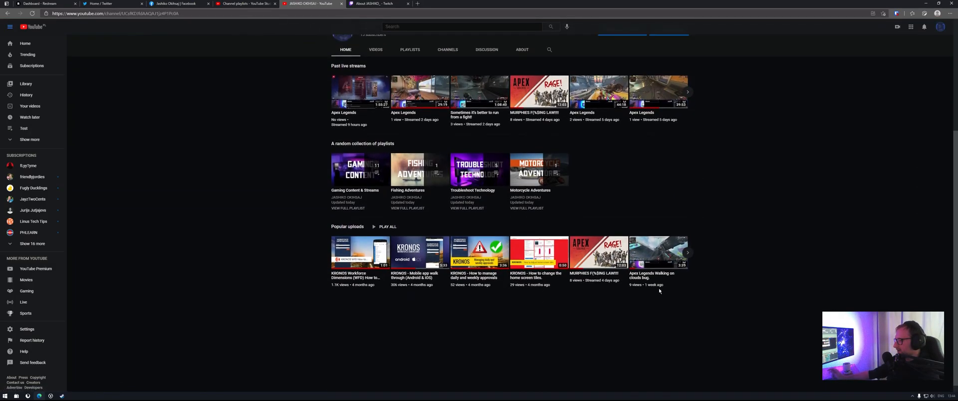
pyautogui.click(409, 49)
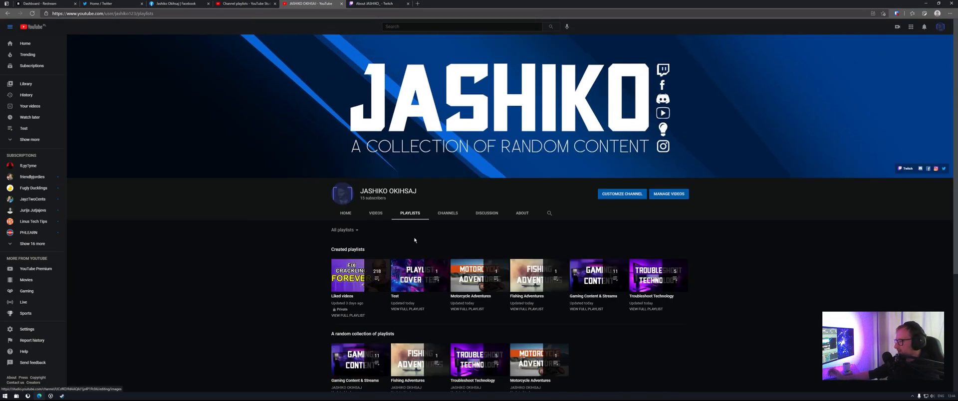
pyautogui.moveTo(518, 288)
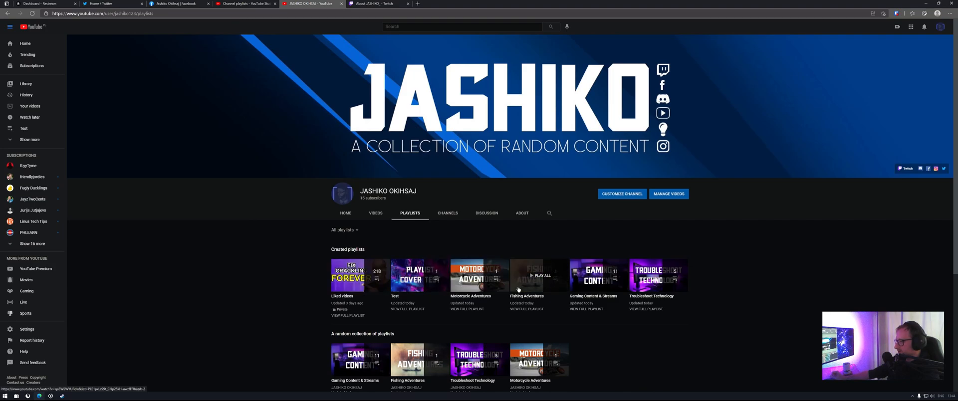
pyautogui.moveTo(774, 284)
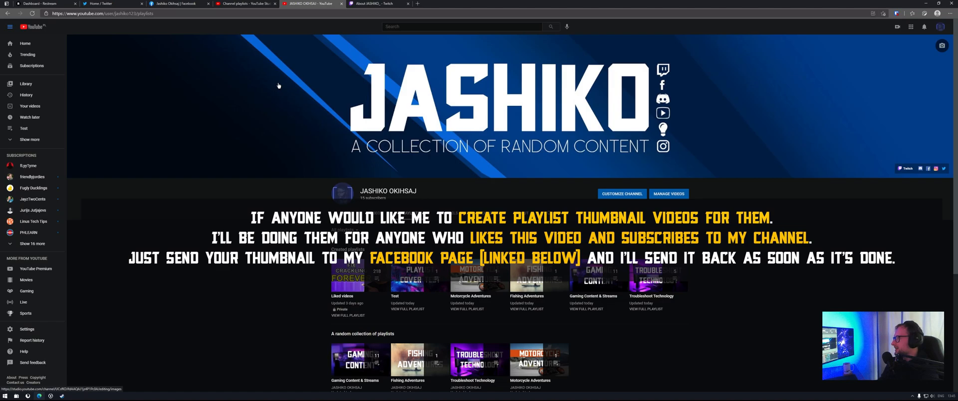
pyautogui.click(175, 3)
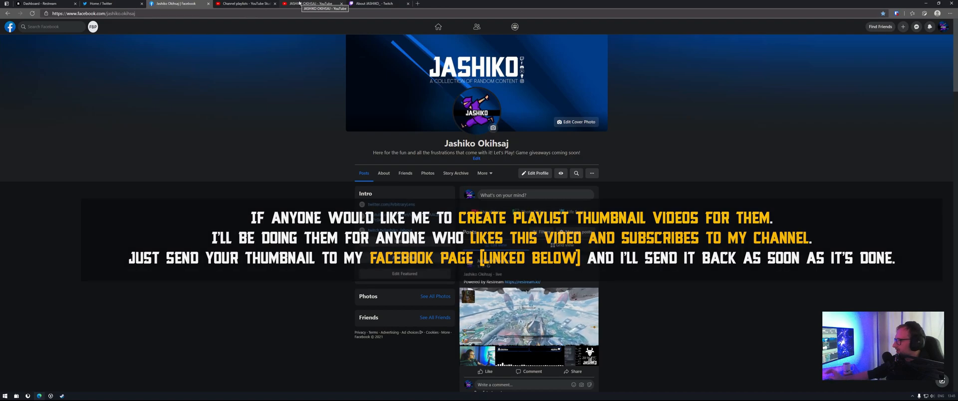
pyautogui.click(312, 3)
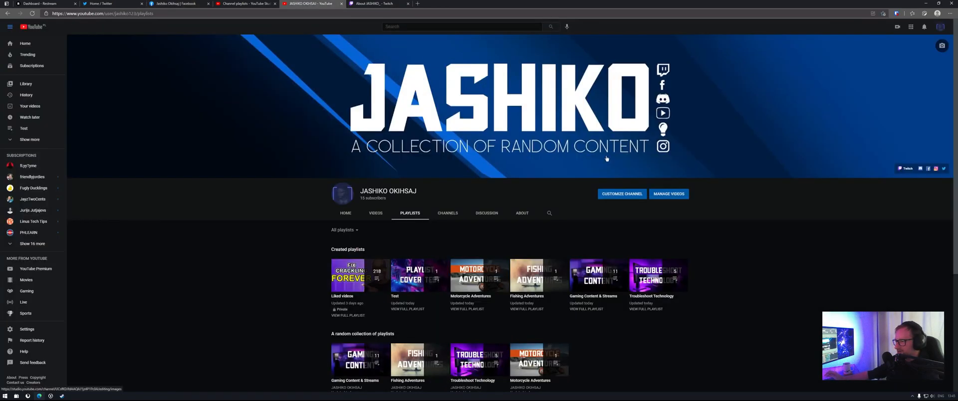